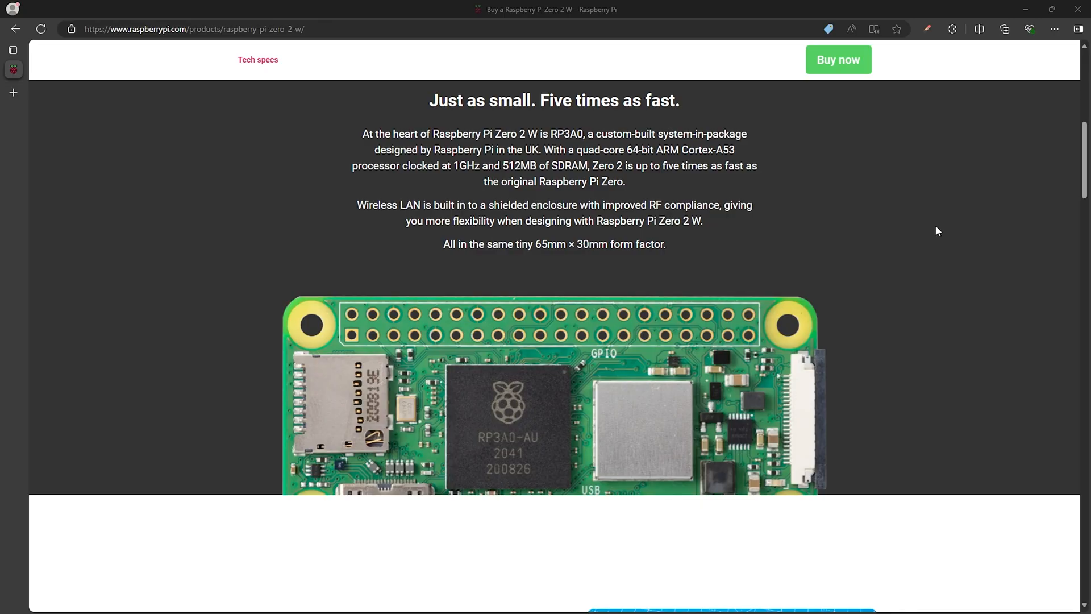
# - Compare the Pi Zero 2 W's no-headers ($20.97) and colored-headers styles on the Rokland listing
pyautogui.scroll(-3)
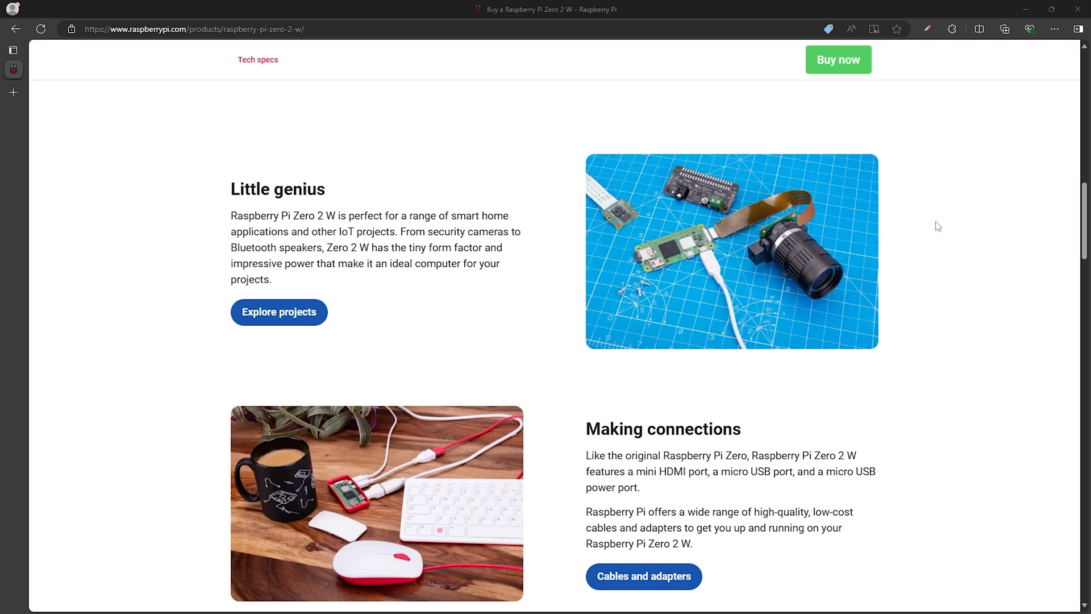
pyautogui.scroll(-3)
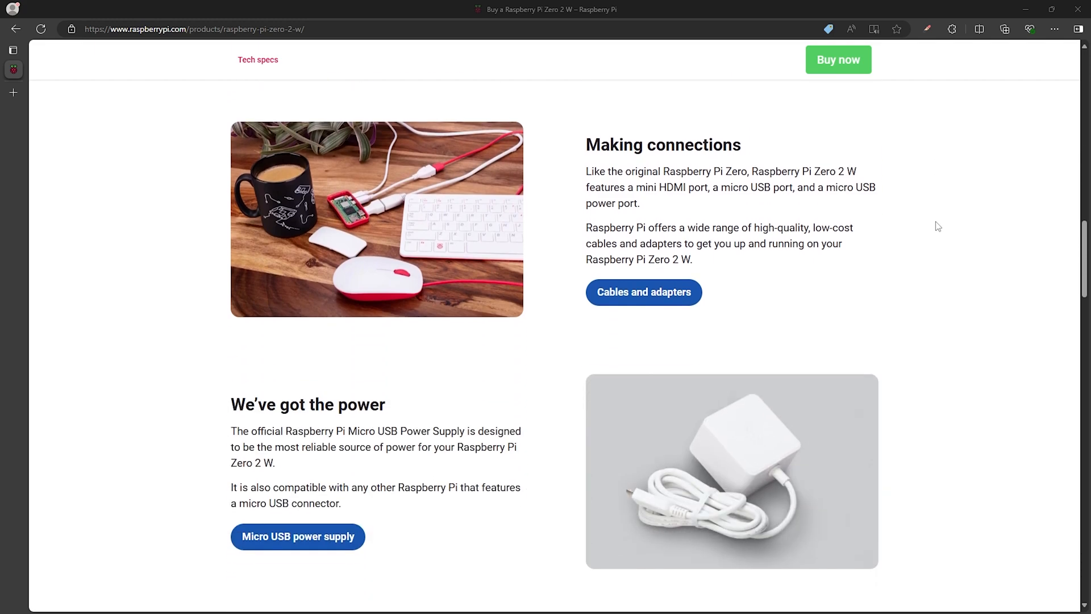
pyautogui.scroll(-3)
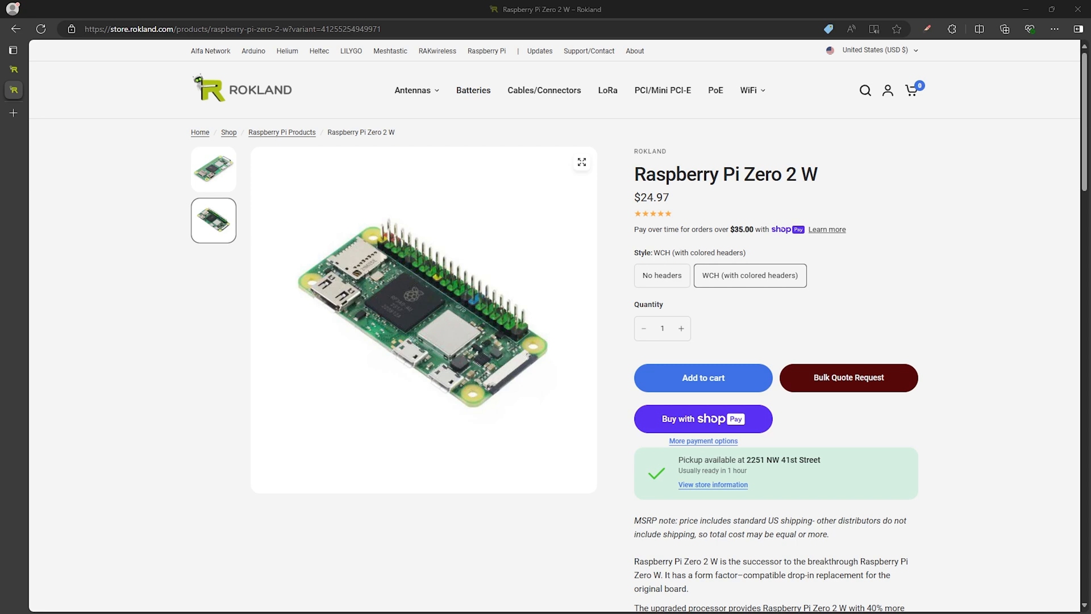
pyautogui.moveTo(707, 295)
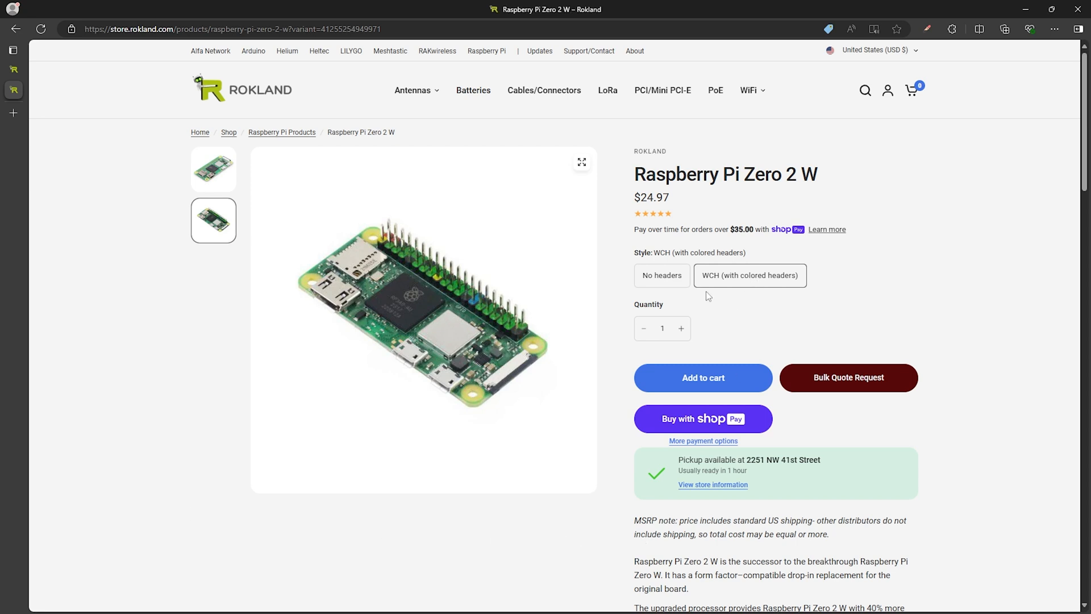
pyautogui.click(660, 275)
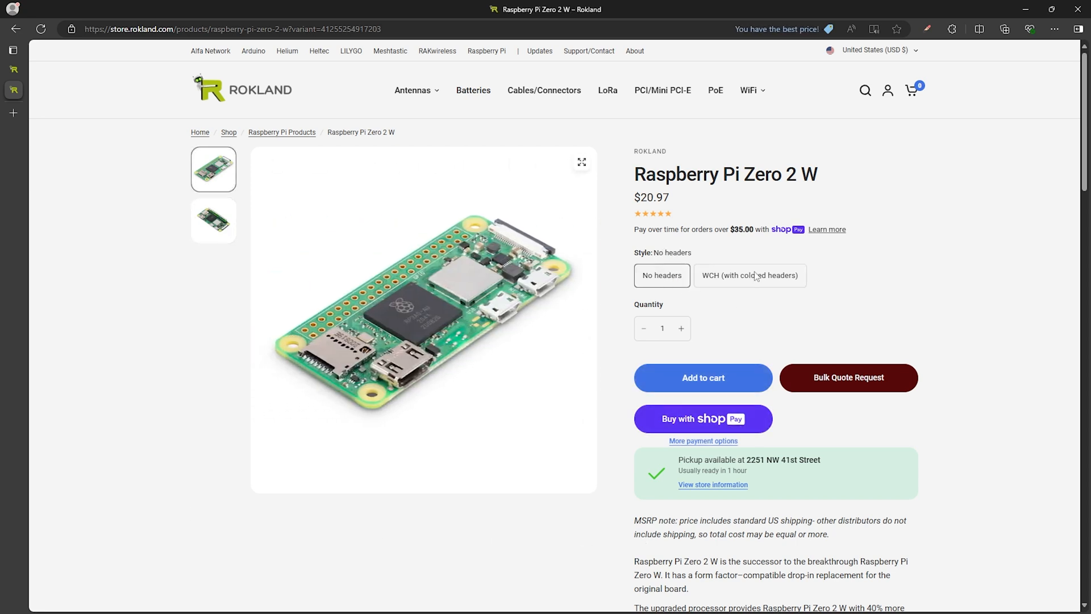
pyautogui.click(749, 275)
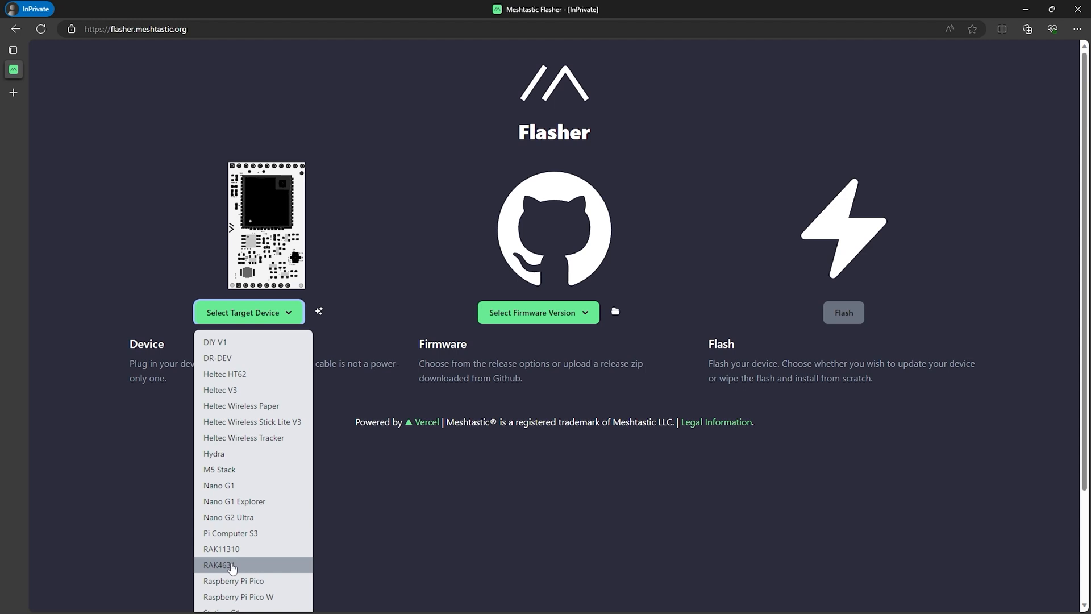
pyautogui.moveTo(230, 570)
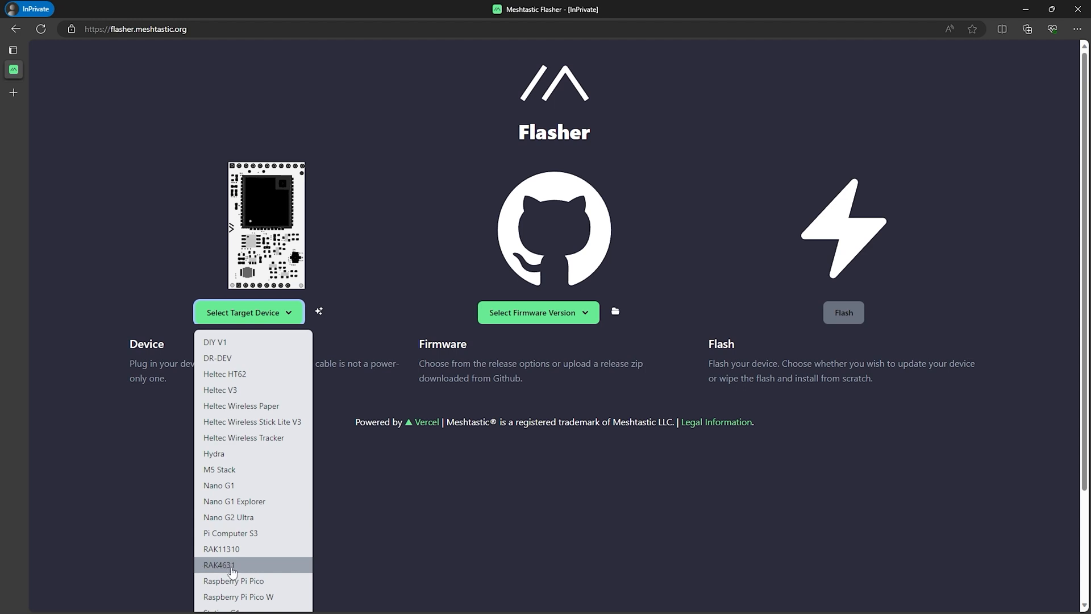
# - Choose RAK4631 as the target device and list its stable and alpha firmware versions
pyautogui.click(218, 565)
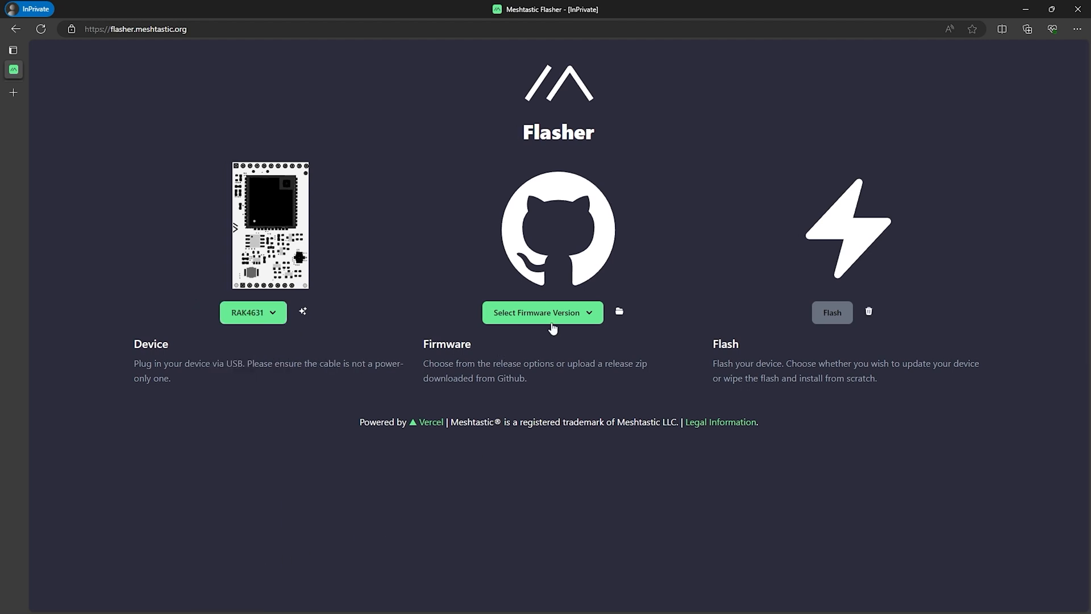
pyautogui.click(542, 311)
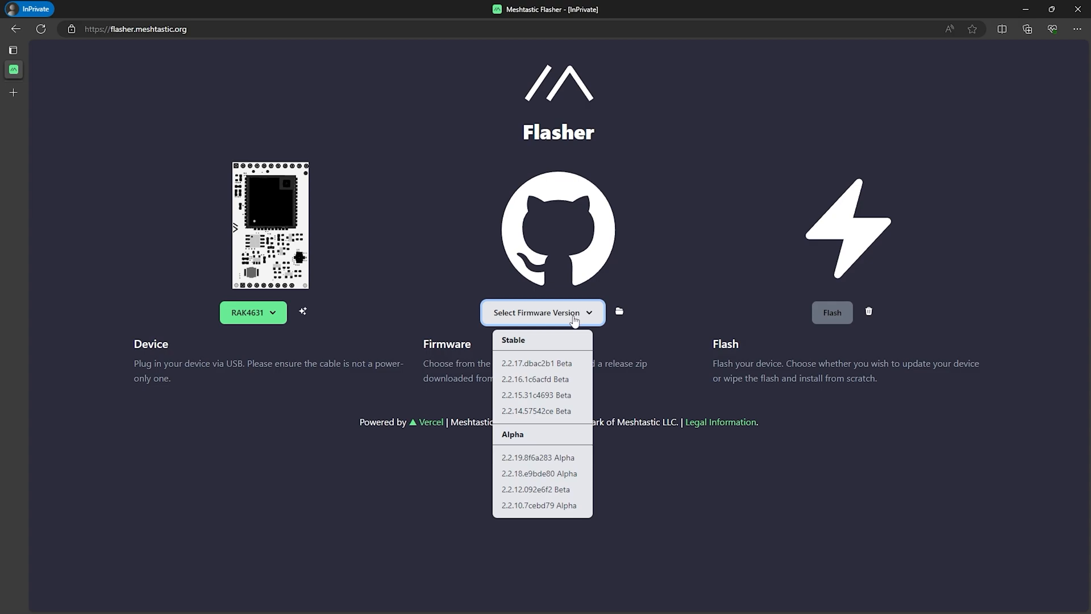